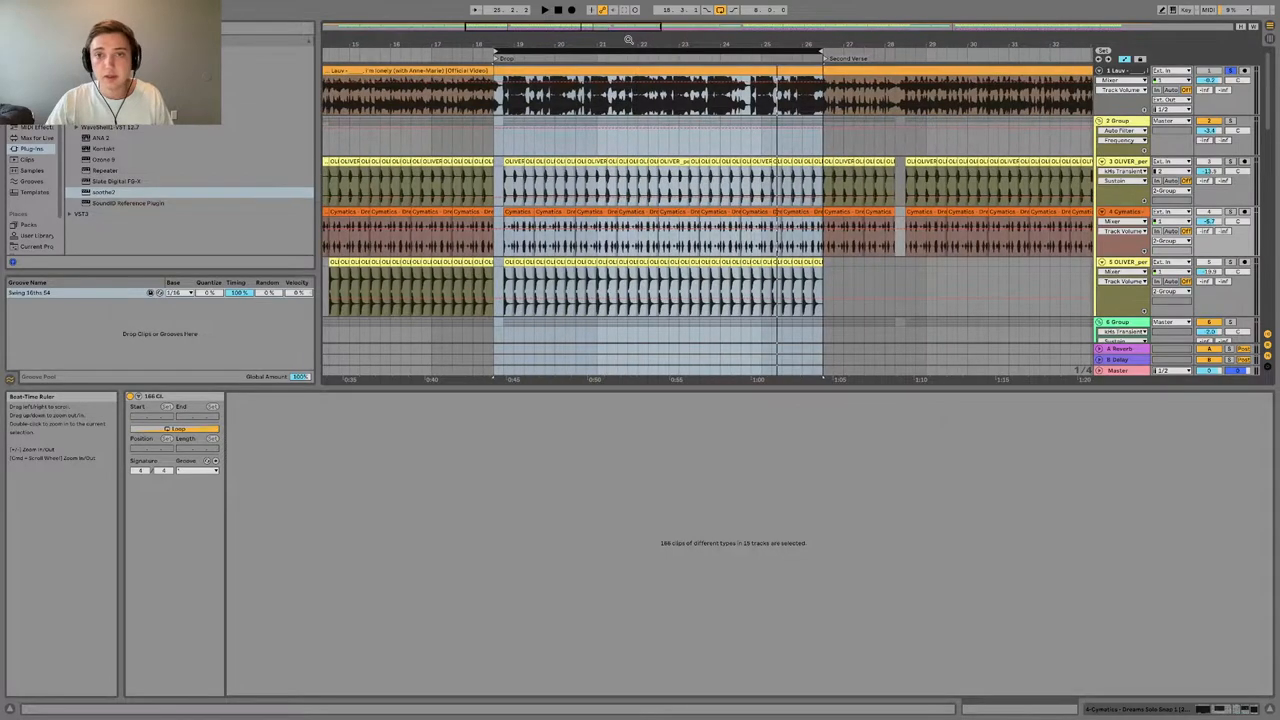
- Return to bar 1 and open the Lauv 'I'm Lonely' reference clip in Clip View
{"action": "left_click", "coordinate": [630, 70]}
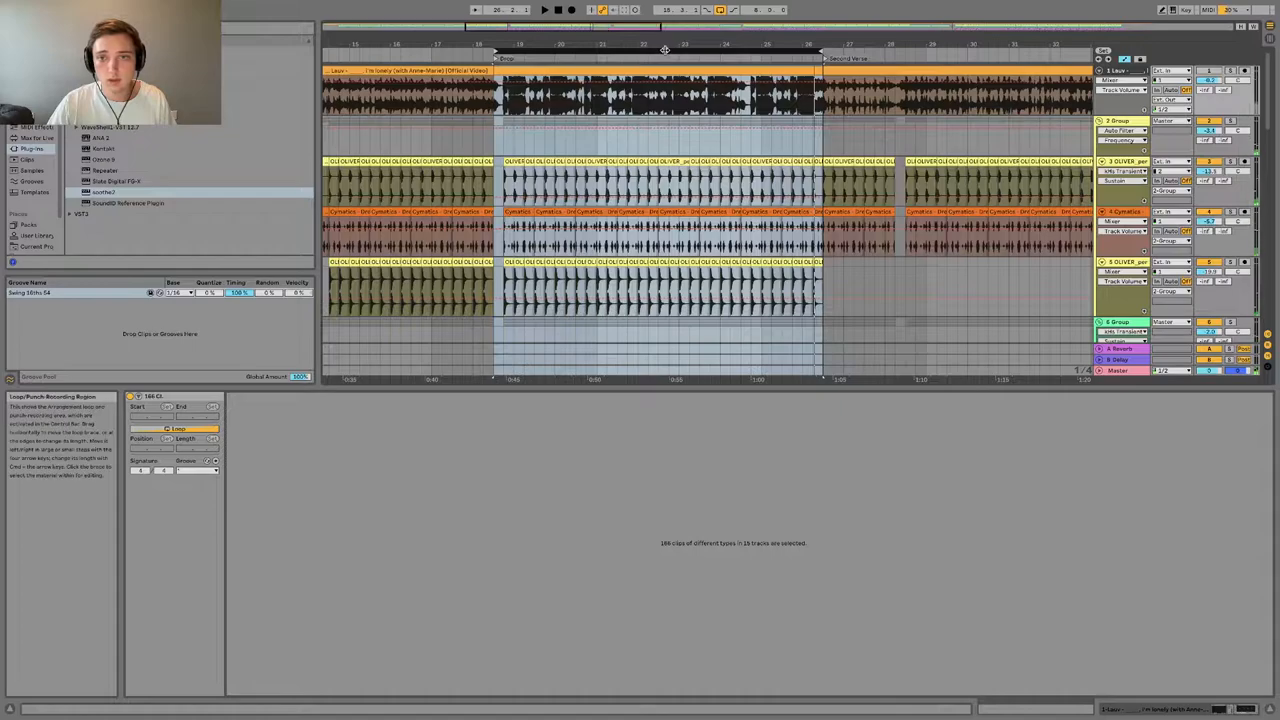
{"action": "mouse_move", "coordinate": [649, 46]}
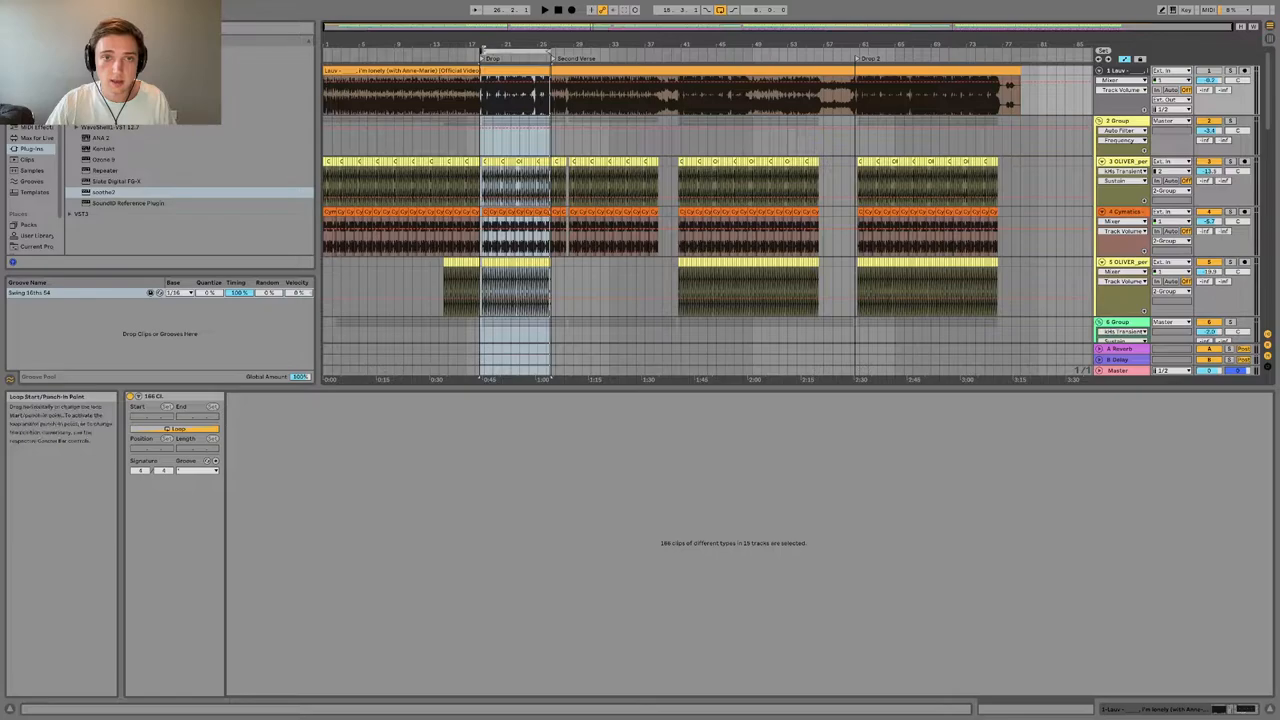
{"action": "left_click", "coordinate": [345, 70]}
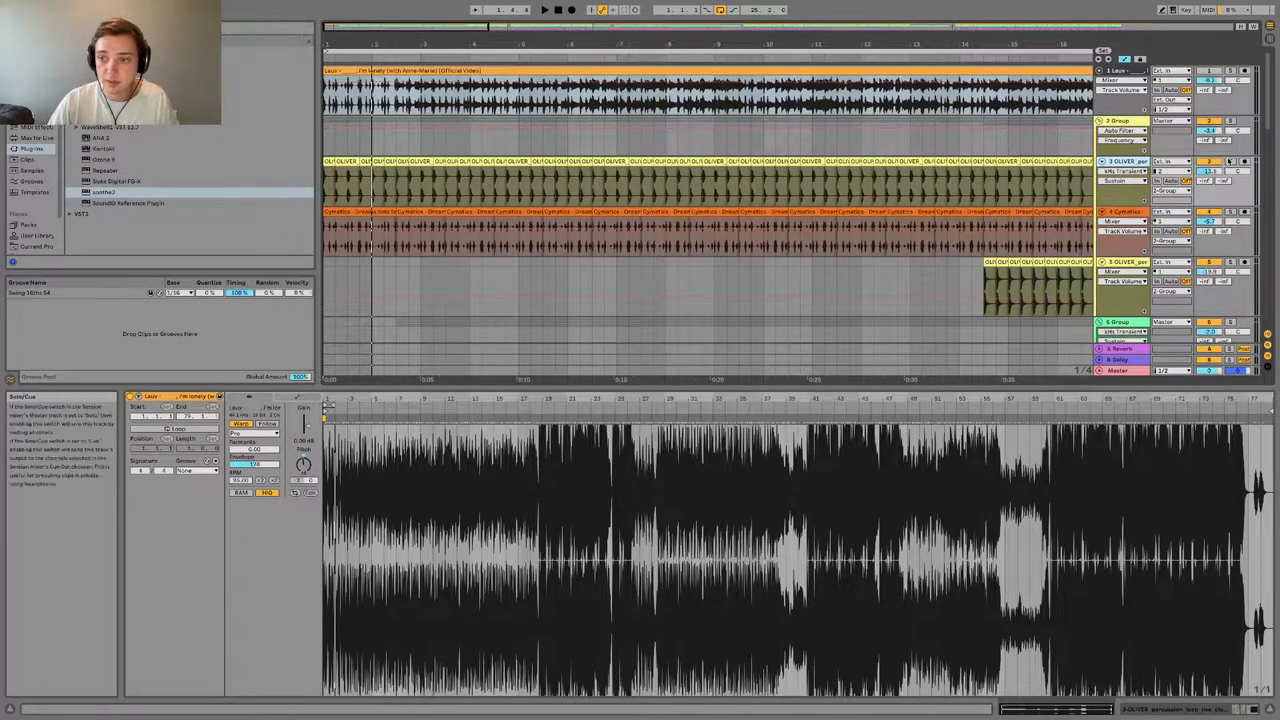
- Create Collision and Wavetable MIDI tracks with short clips, plus a GOLDHOUSE vocal audio track
{"action": "left_click", "coordinate": [544, 10]}
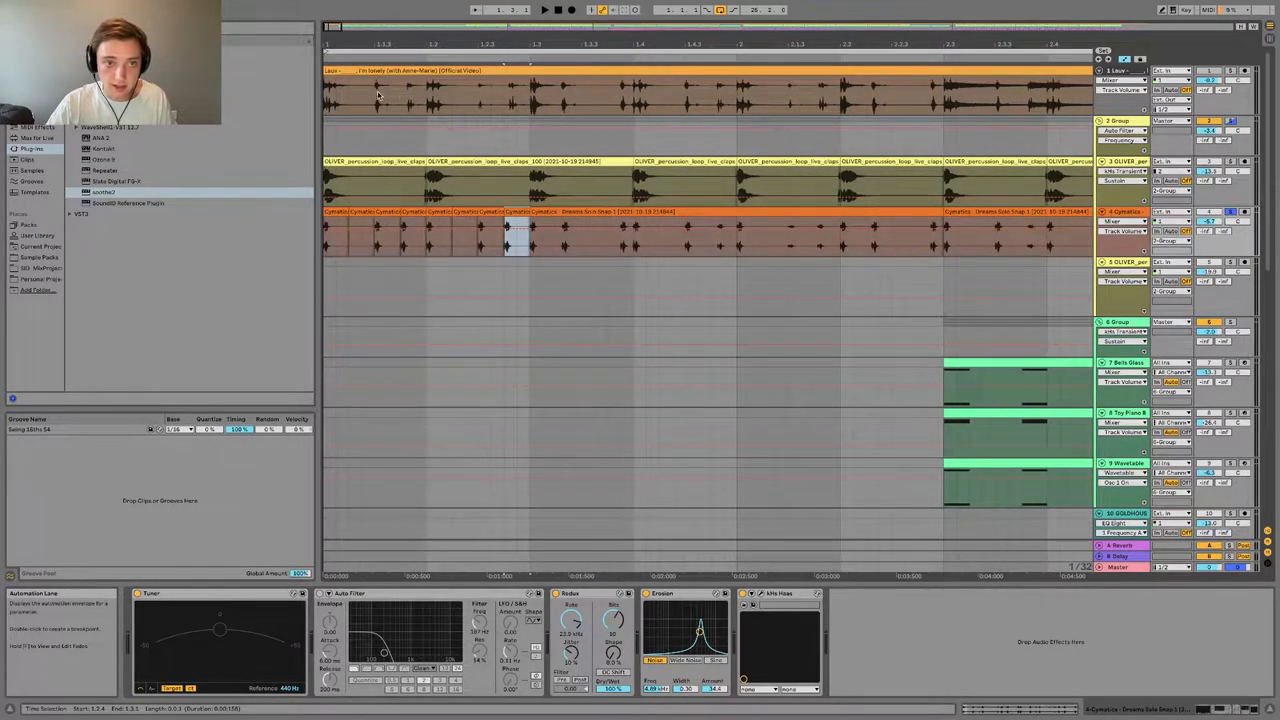
- Place GOLDHOUSE_vocal_prettyboi_30_Amin on track 10 after the MIDI clips begin
{"action": "left_click", "coordinate": [385, 230]}
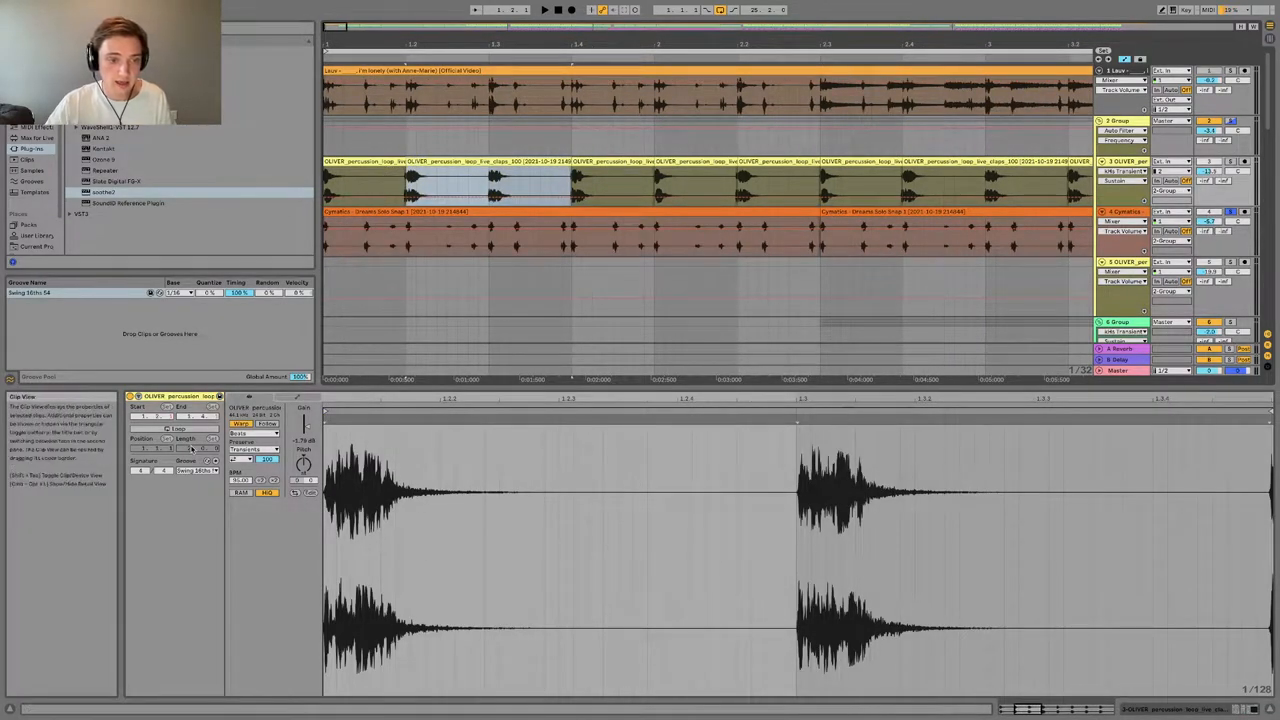
{"action": "left_click", "coordinate": [570, 225]}
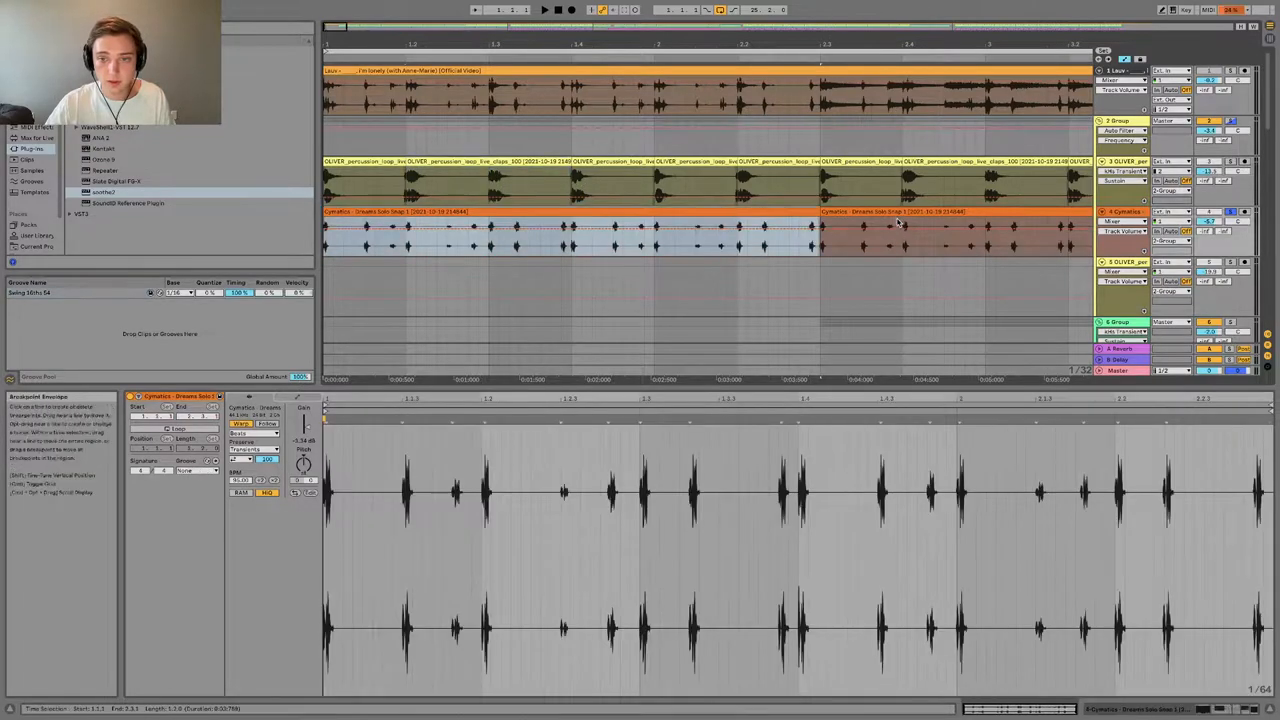
{"action": "left_click", "coordinate": [610, 185]}
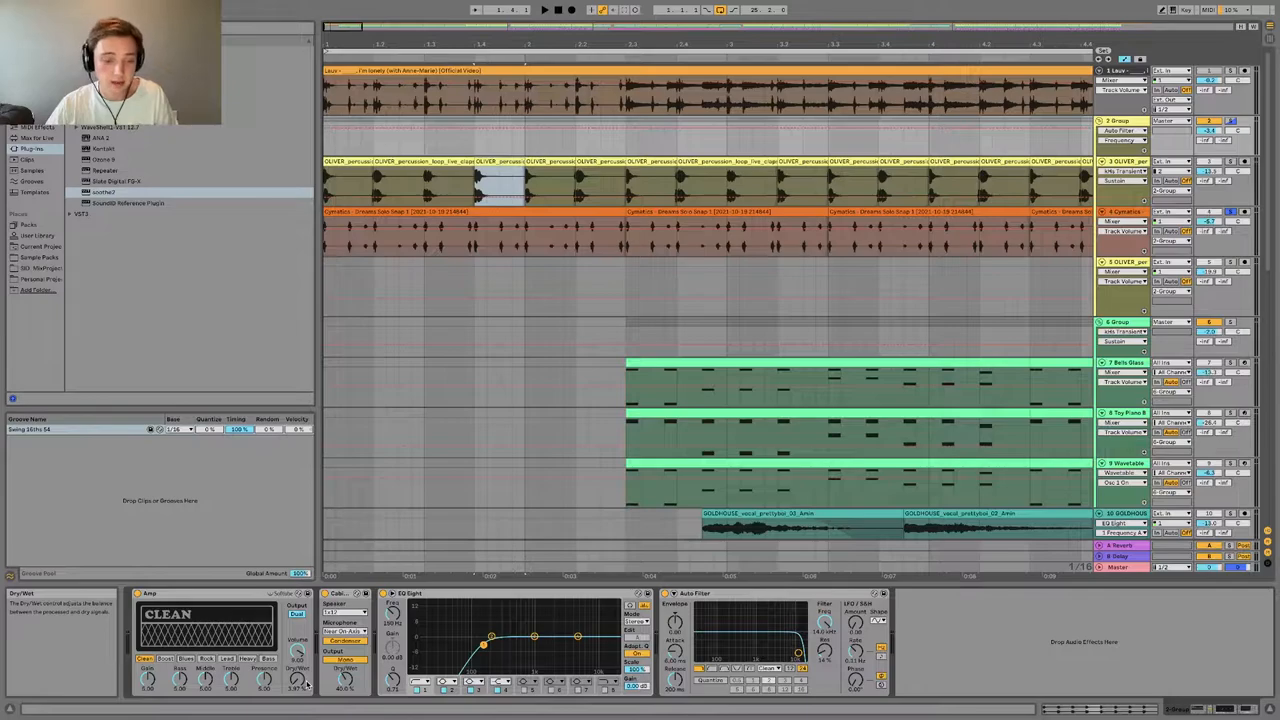
{"action": "left_click", "coordinate": [345, 593]}
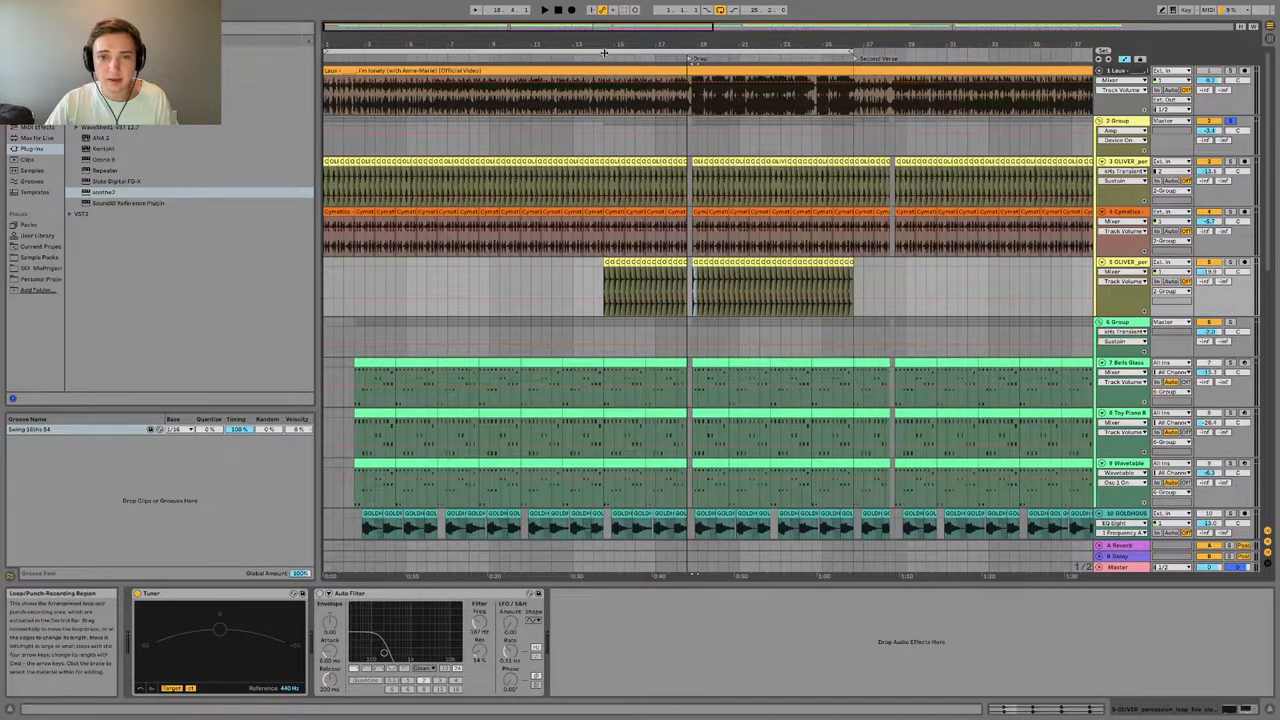
{"action": "mouse_move", "coordinate": [988, 203]}
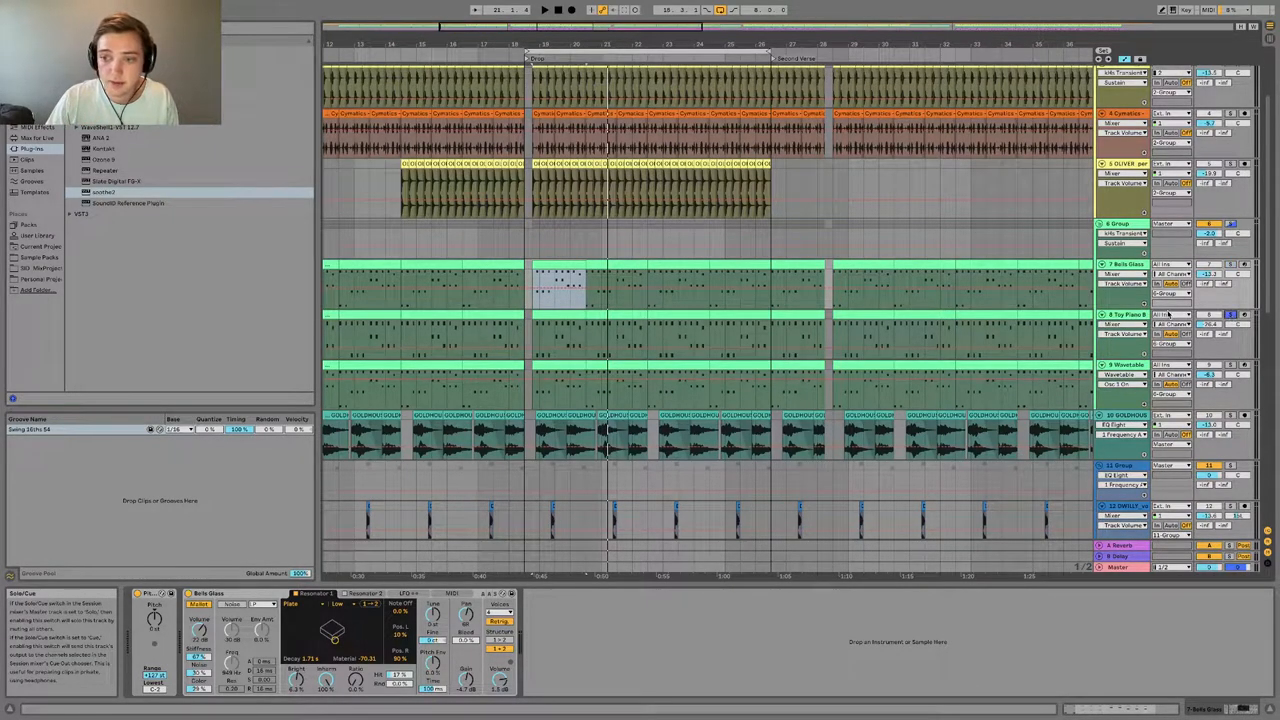
- Scroll down and select the 11 Group track to show its low-cut EQ Eight
{"action": "left_click", "coordinate": [1120, 314]}
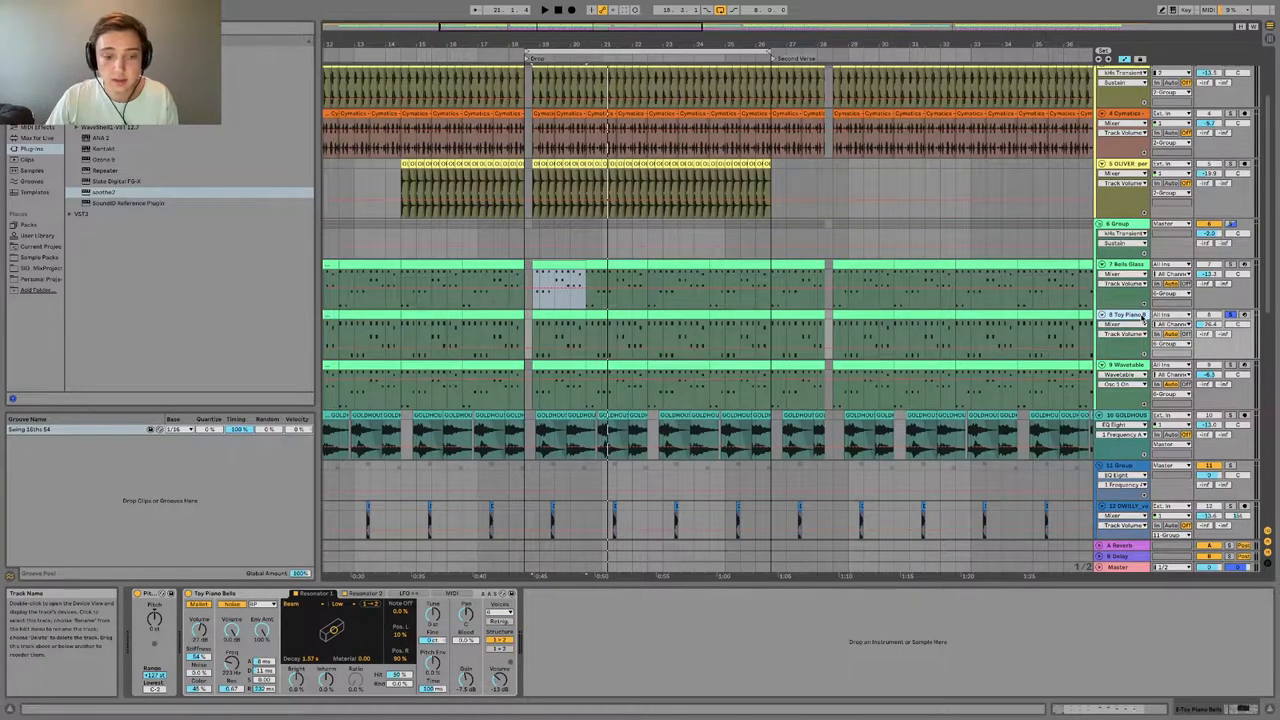
{"action": "left_click", "coordinate": [544, 10]}
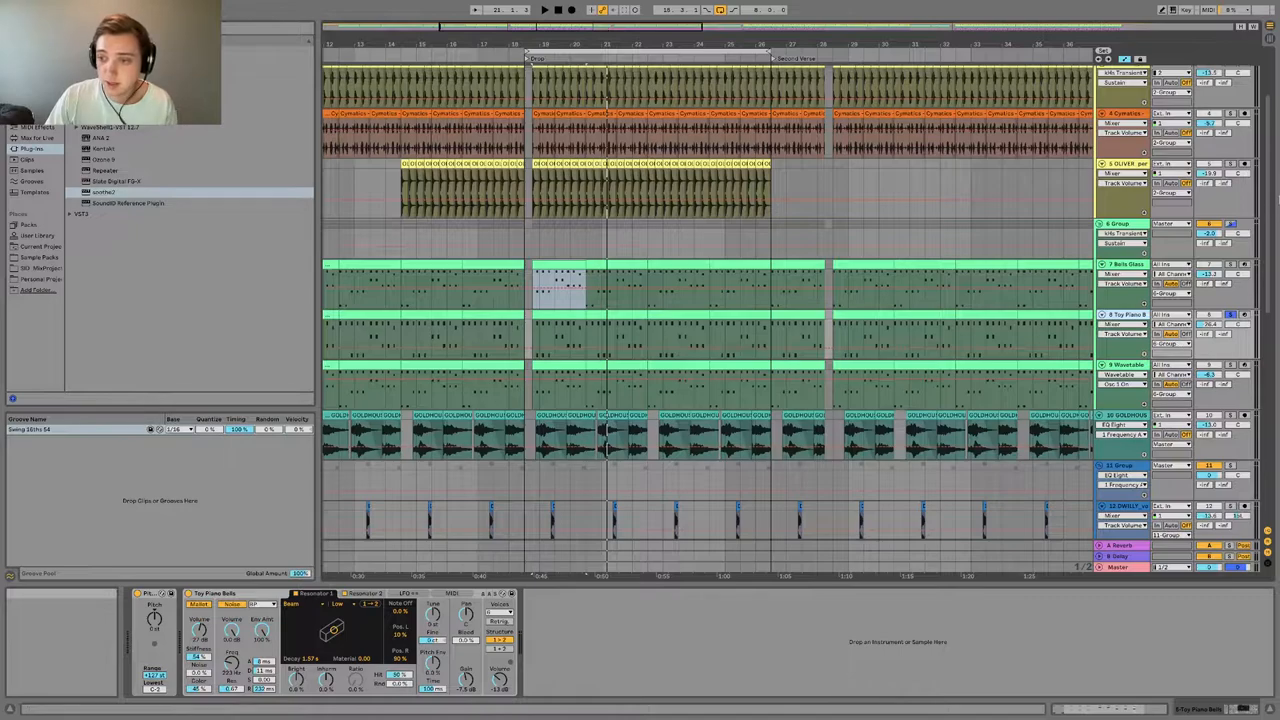
{"action": "mouse_move", "coordinate": [1230, 265]}
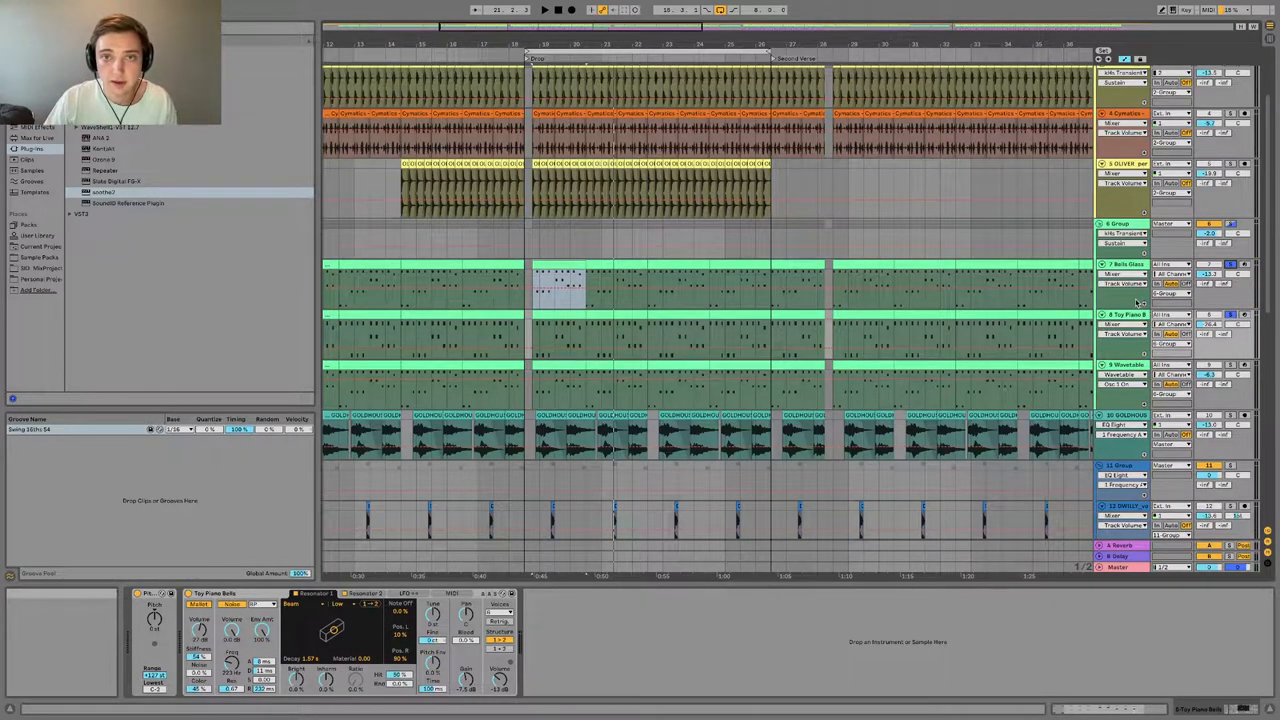
{"action": "left_click", "coordinate": [1120, 365]}
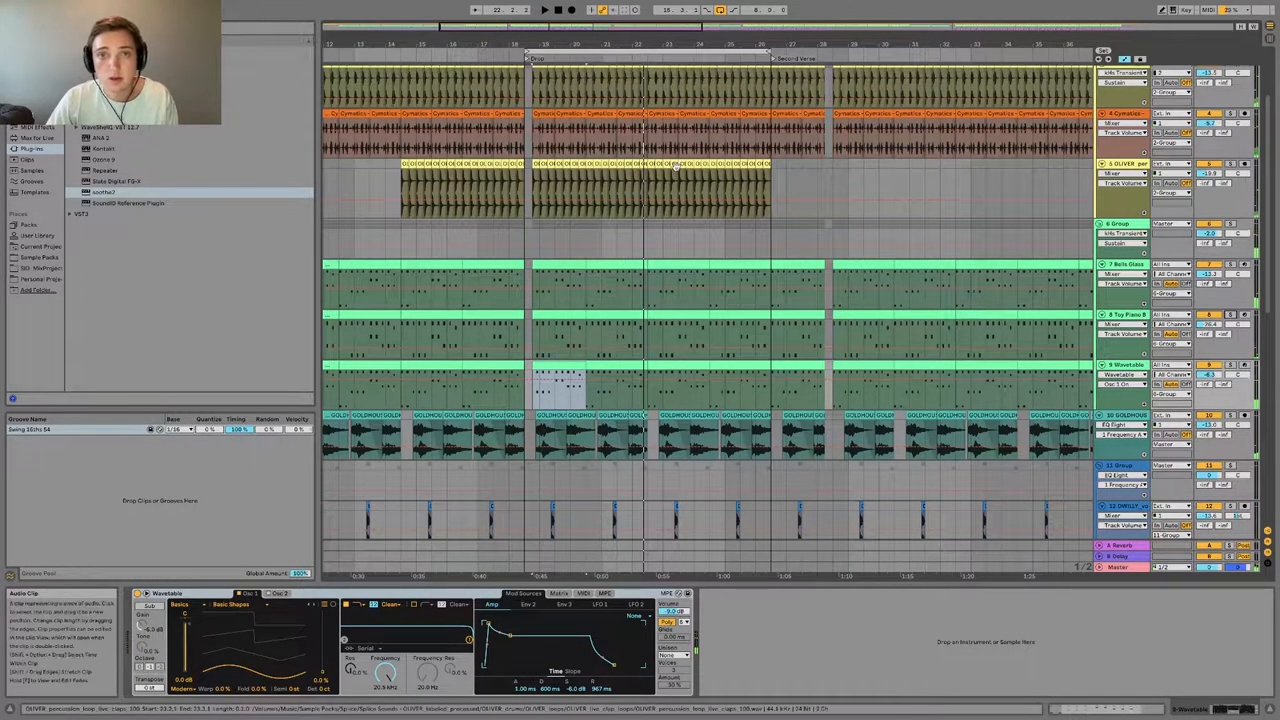
{"action": "scroll", "scroll_direction": "down", "scroll_amount": 3}
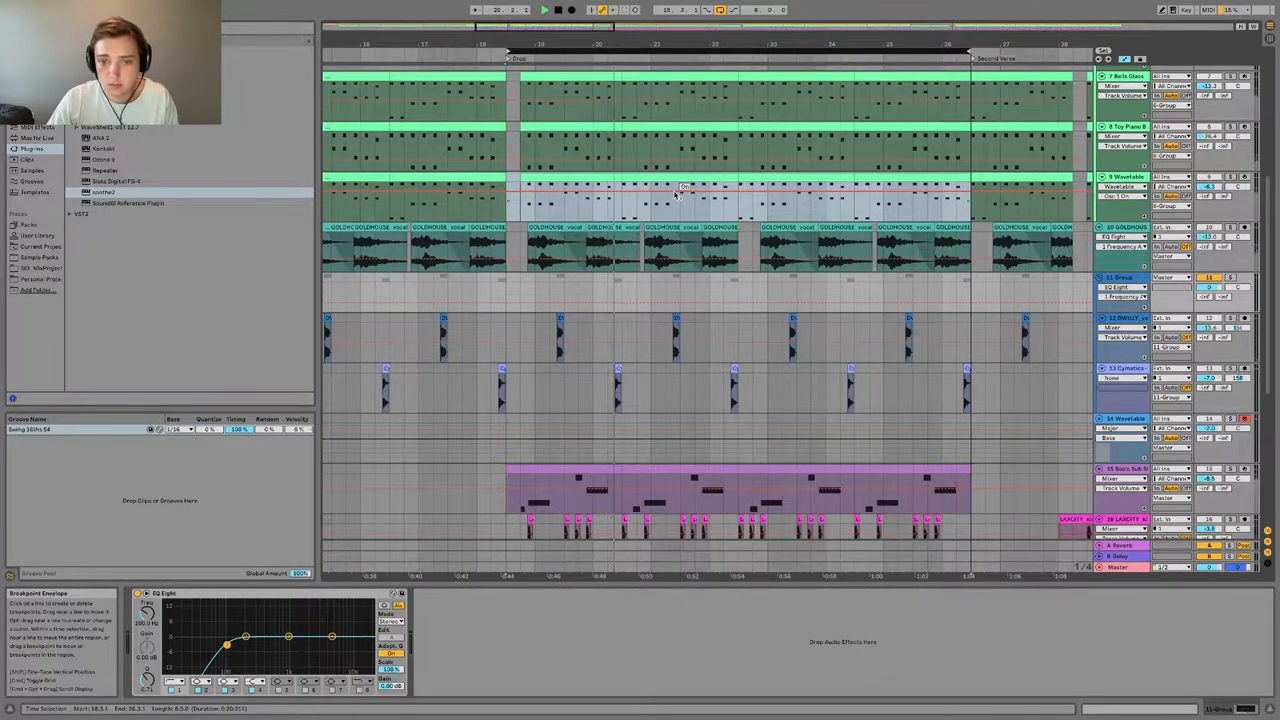
- Select the 15 Basic Sub Sine track and open its kHs Distortion plugin
{"action": "left_click", "coordinate": [660, 187]}
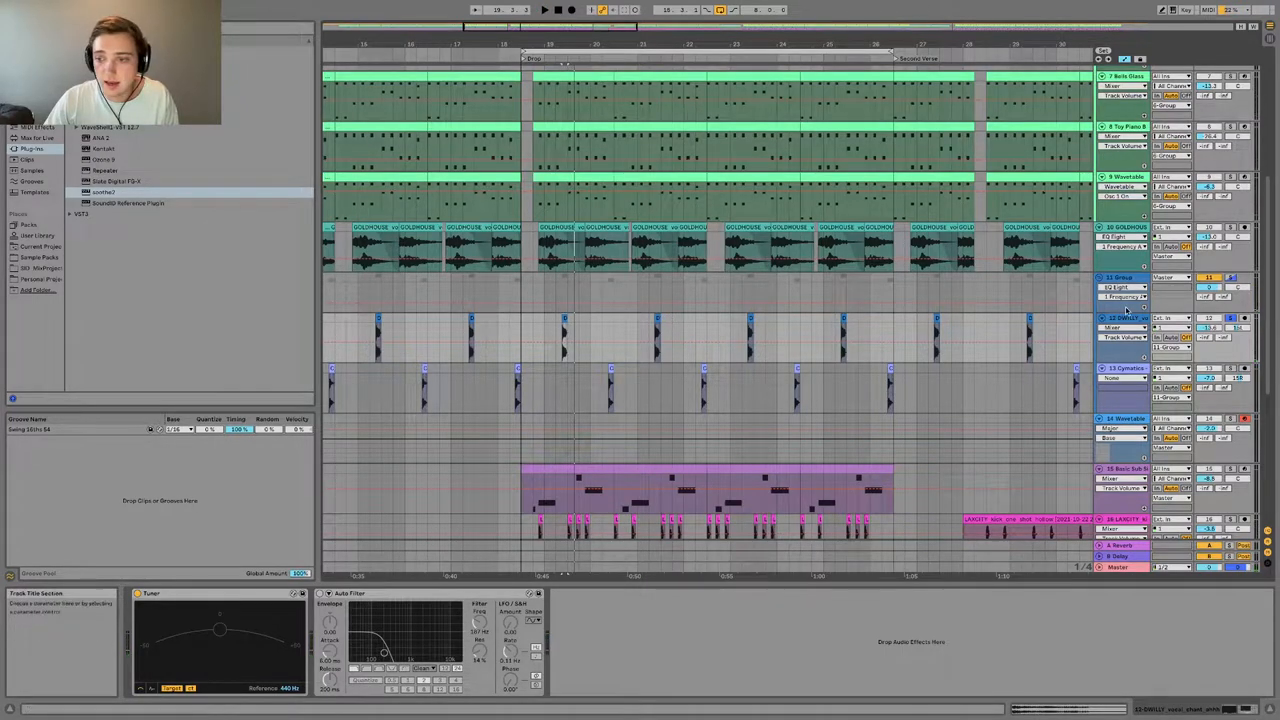
{"action": "left_click", "coordinate": [610, 375]}
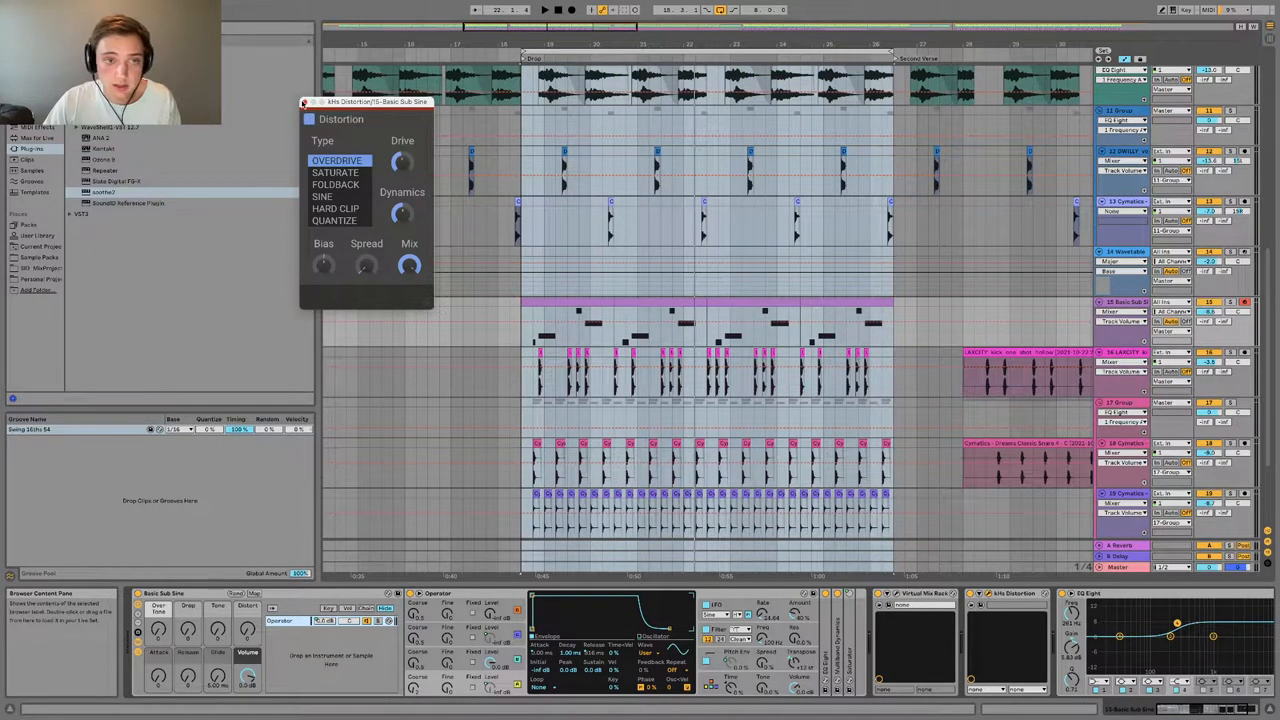
- Close the Distortion window and open a LAXCITY kick clip in Clip View
{"action": "left_click", "coordinate": [305, 101]}
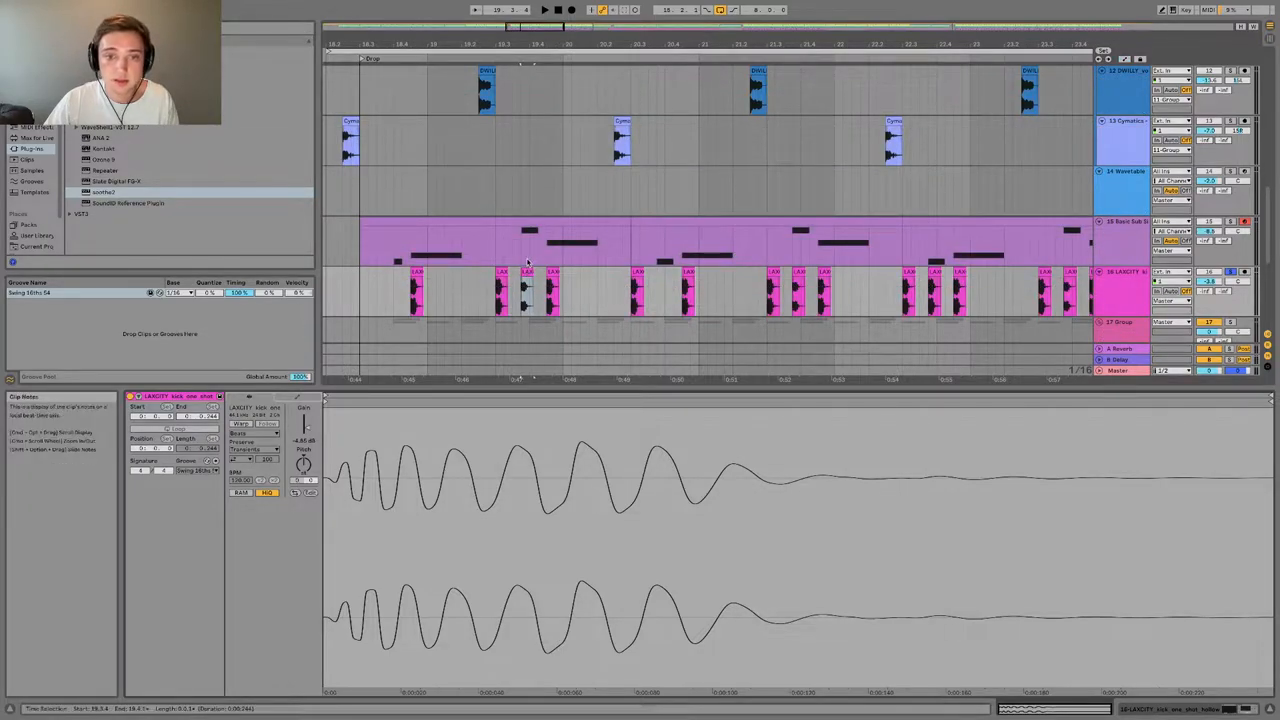
{"action": "left_click", "coordinate": [528, 272]}
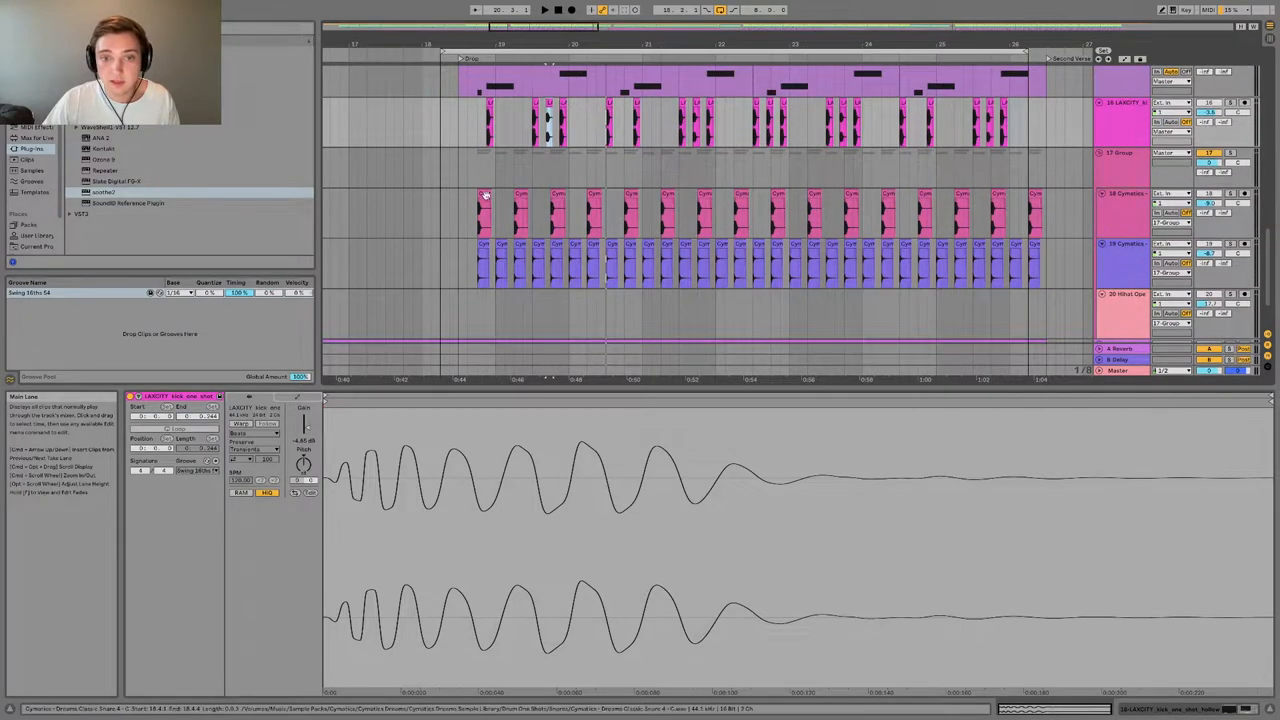
- Inspect a Cymatics snare hit, then select acapella track 21 to view its effects
{"action": "left_click", "coordinate": [483, 210]}
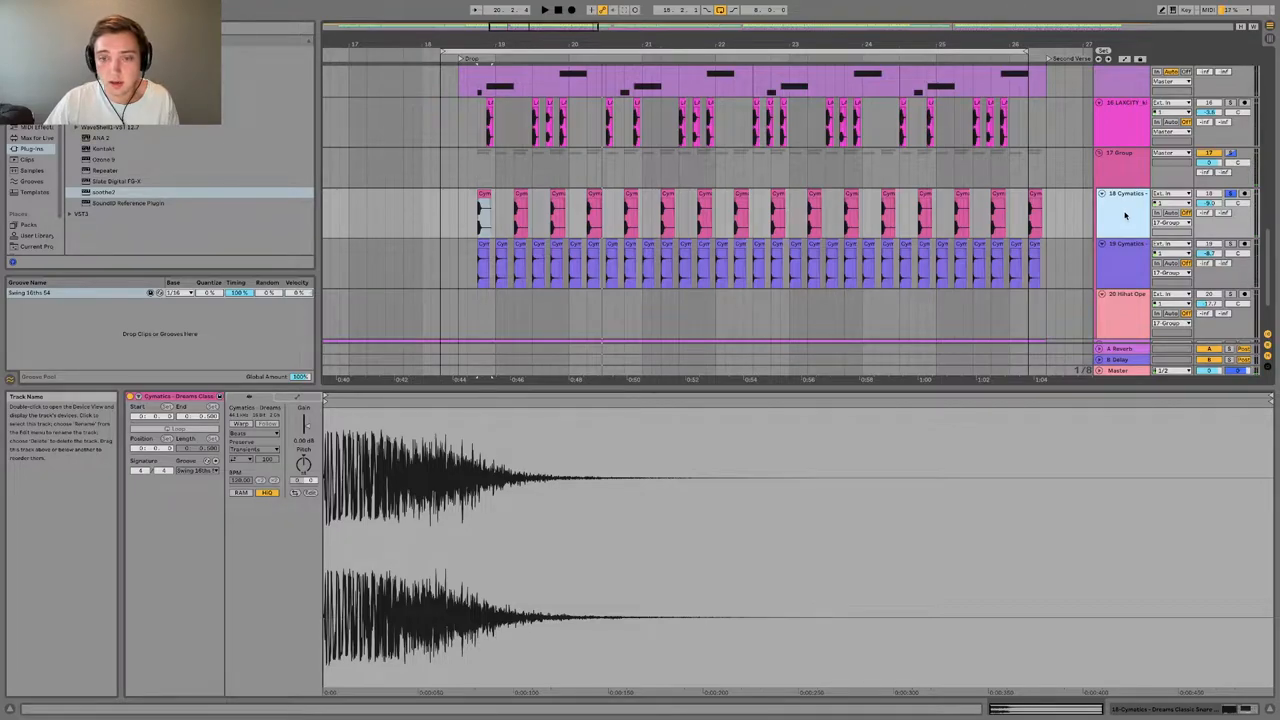
{"action": "left_click", "coordinate": [558, 213]}
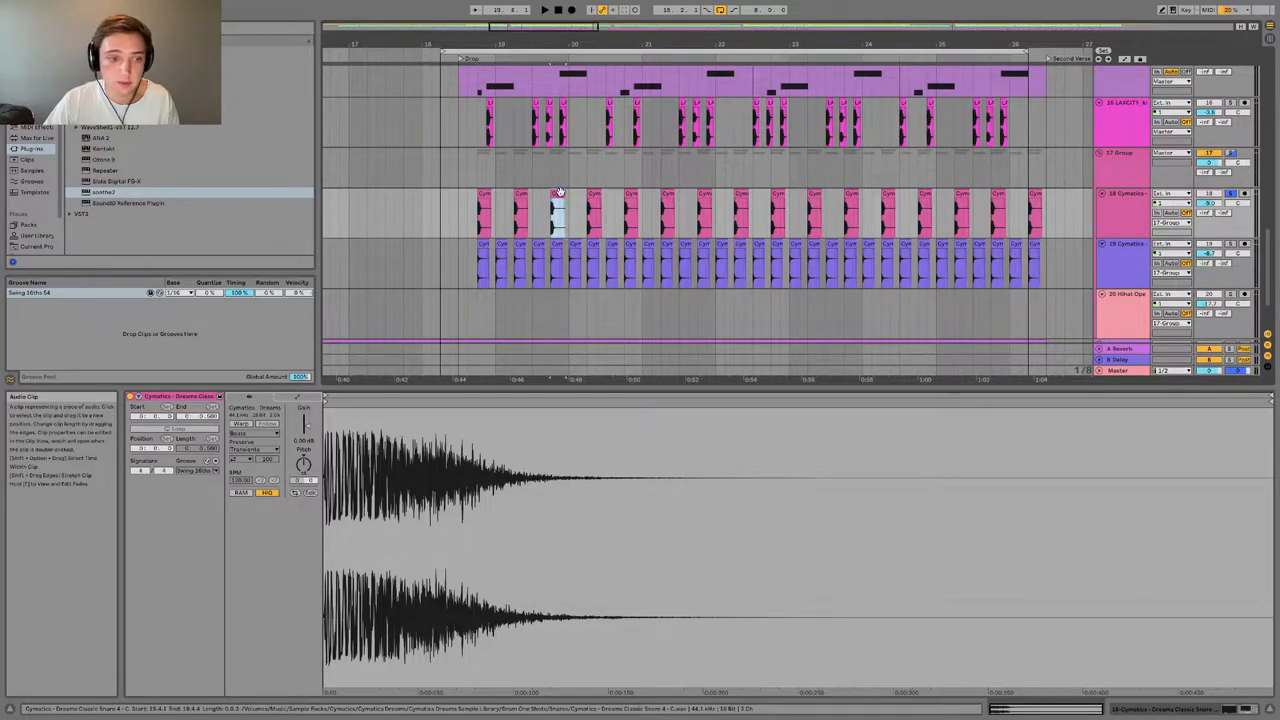
{"action": "left_click", "coordinate": [1122, 213]}
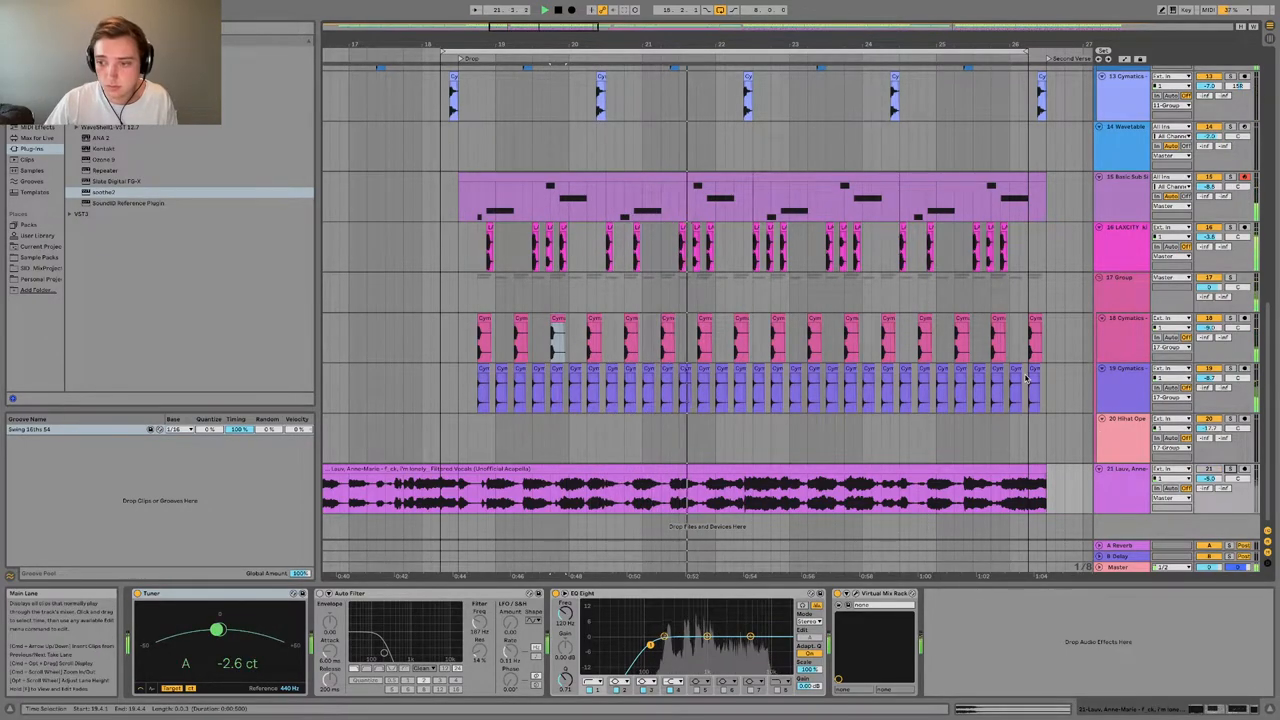
{"action": "scroll", "scroll_direction": "up", "scroll_amount": 3}
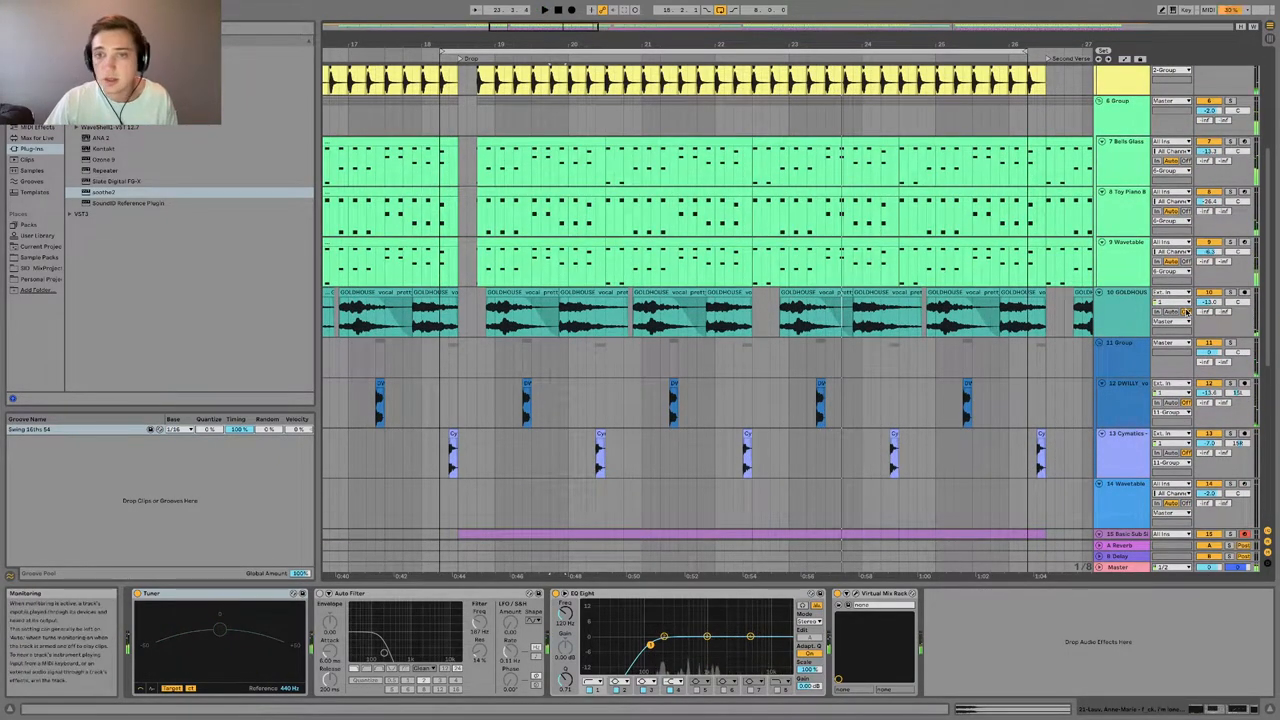
{"action": "left_click", "coordinate": [497, 290]}
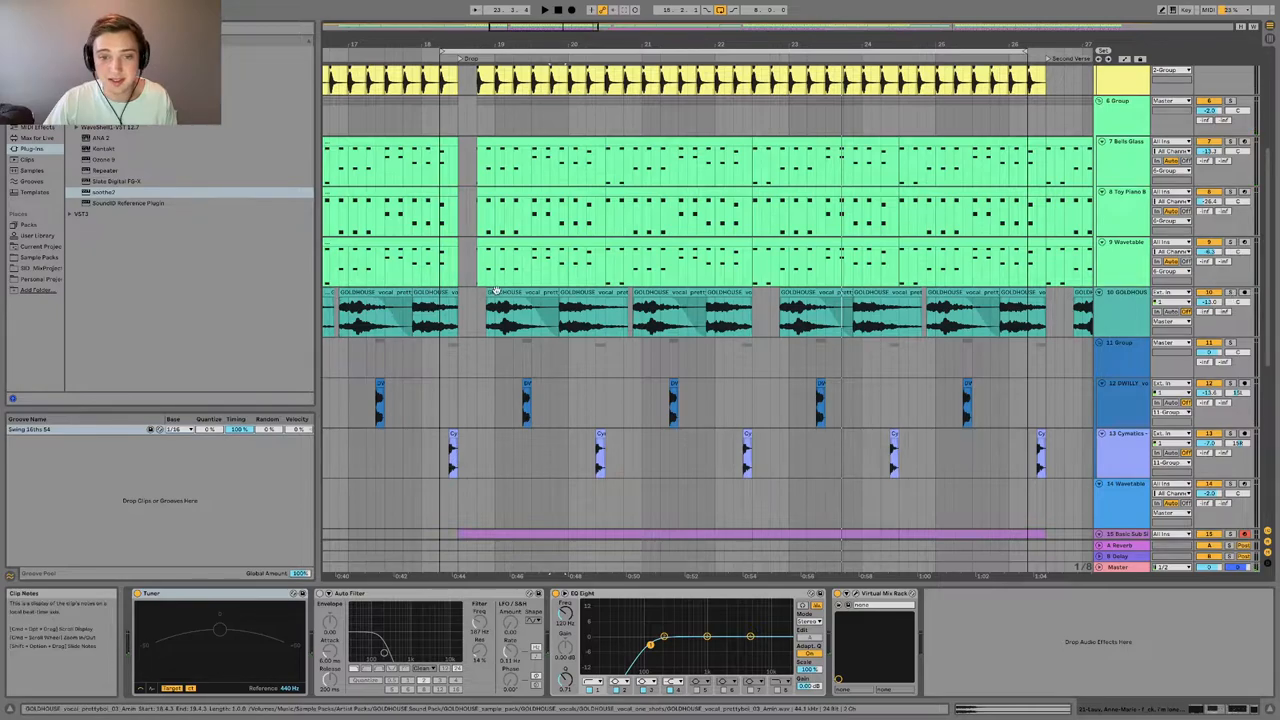
{"action": "left_click", "coordinate": [520, 315]}
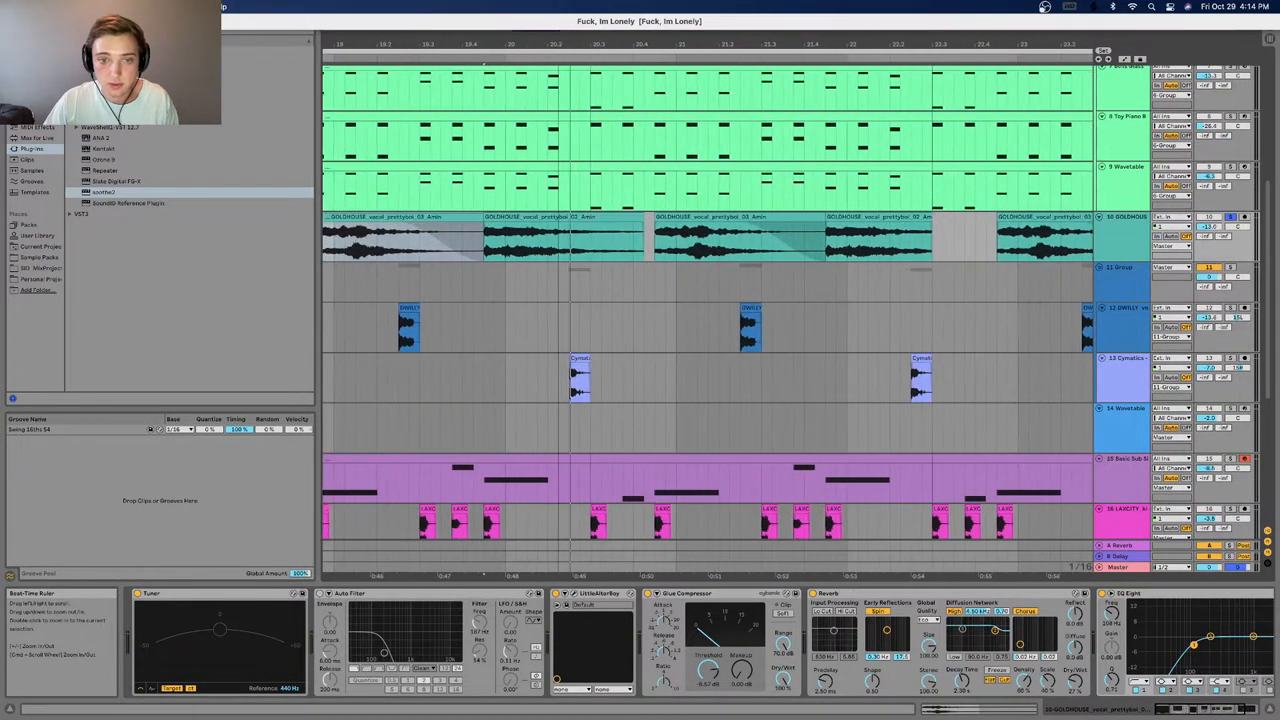
{"action": "left_click", "coordinate": [437, 237]}
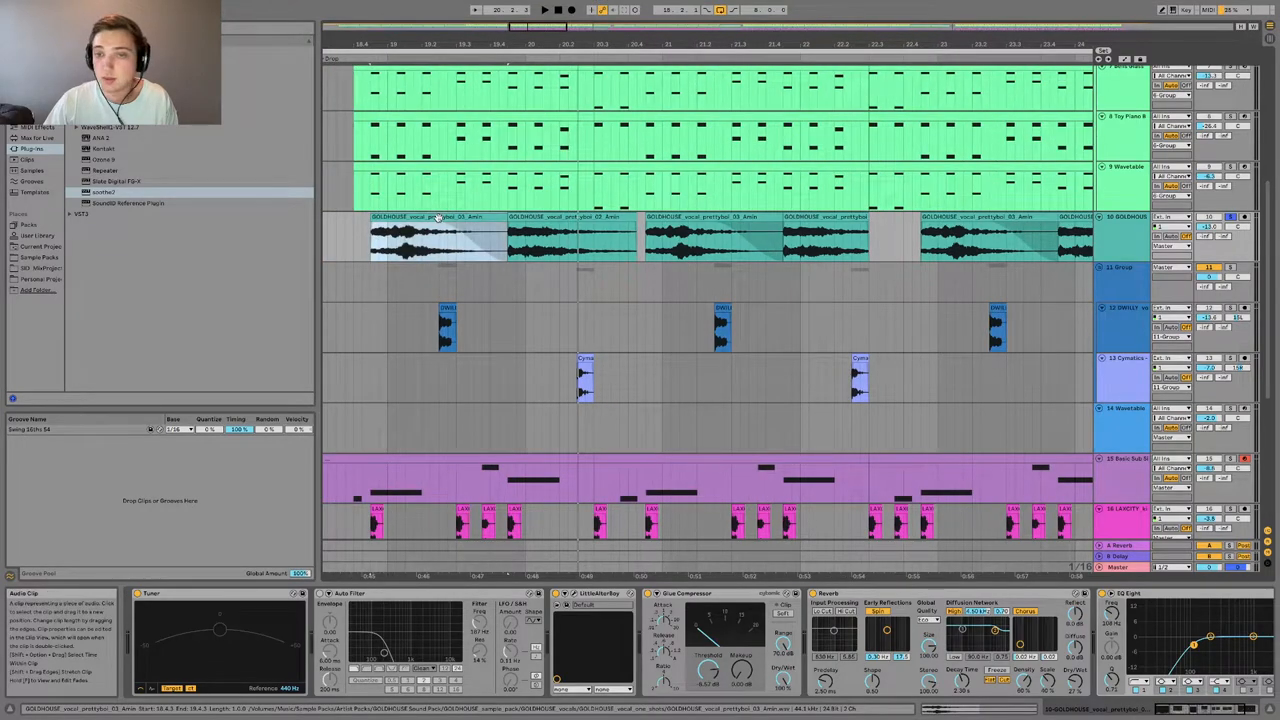
{"action": "left_click", "coordinate": [690, 235]}
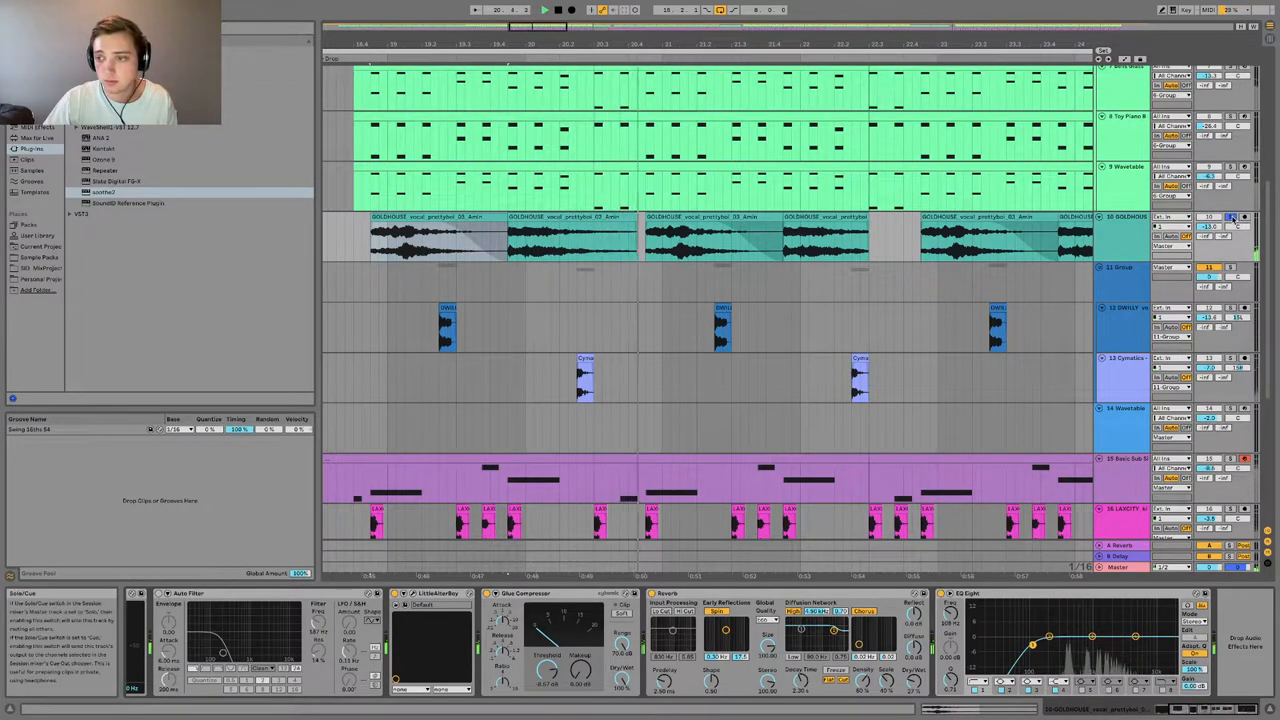
{"action": "scroll", "scroll_direction": "down", "scroll_amount": 3}
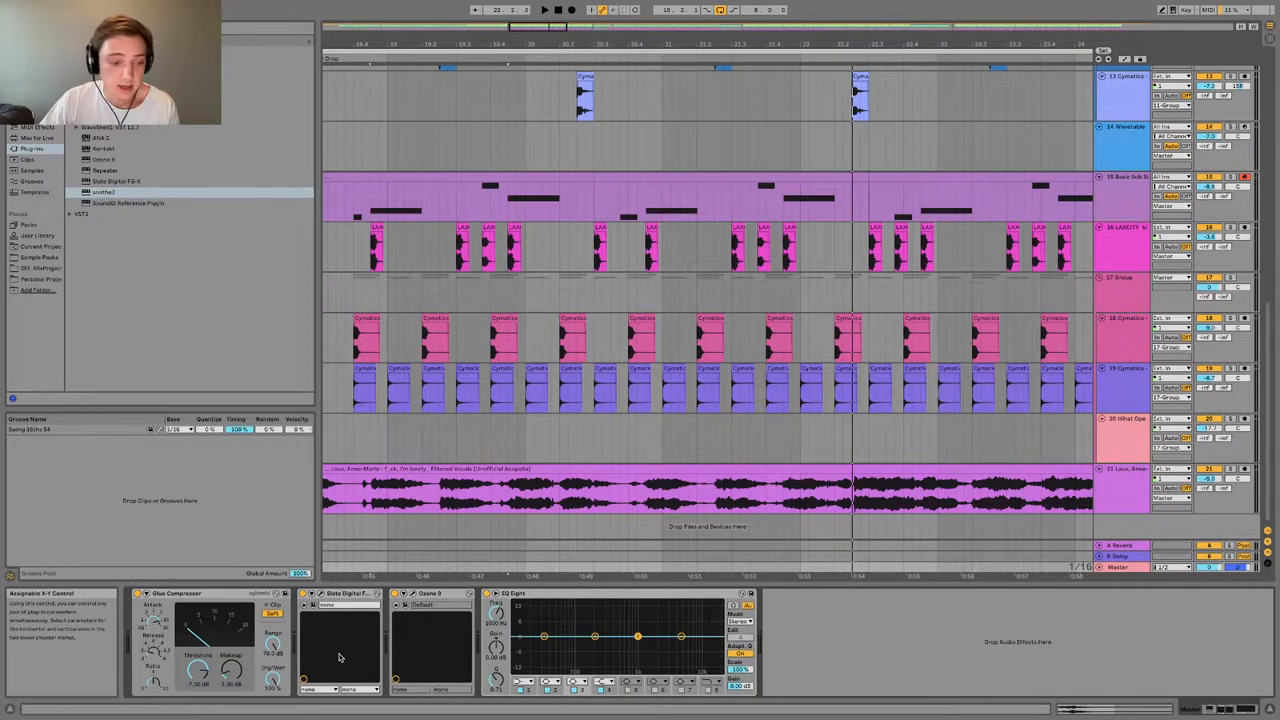
{"action": "mouse_move", "coordinate": [225, 668]}
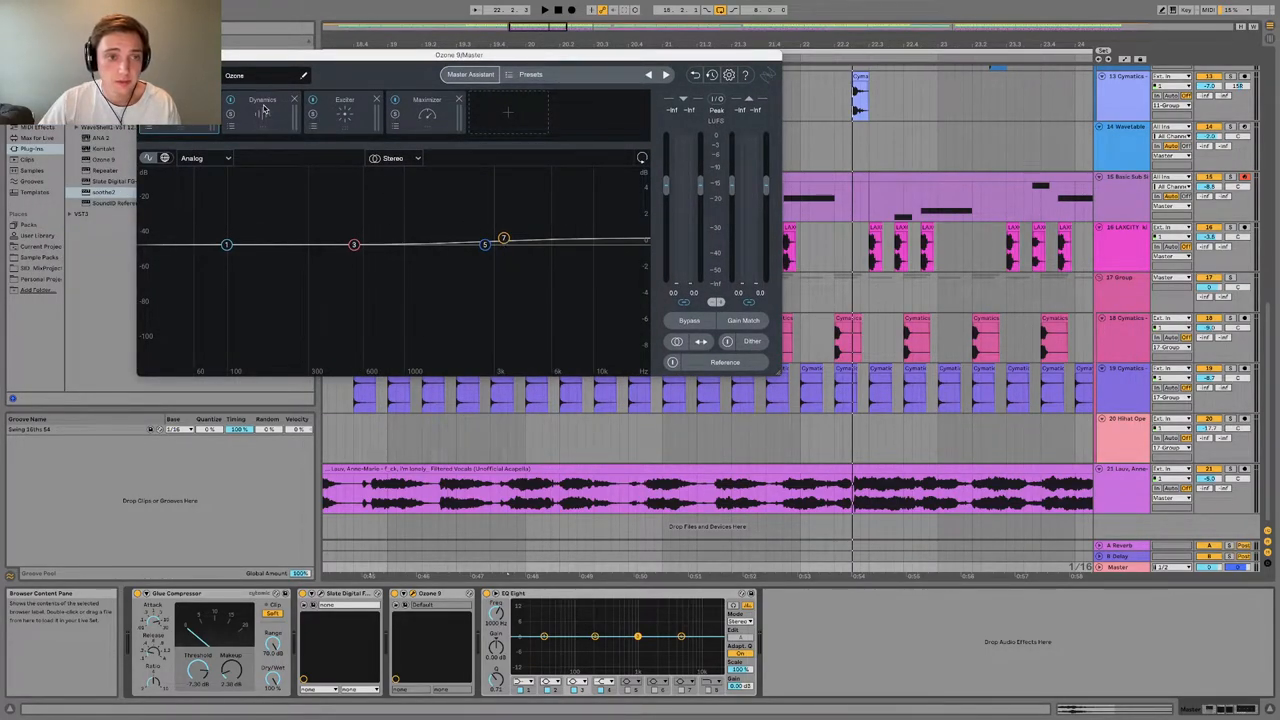
- View Ozone's Dynamics compressor and limiter, then the Exciter's four Tape bands
{"action": "left_click", "coordinate": [262, 100]}
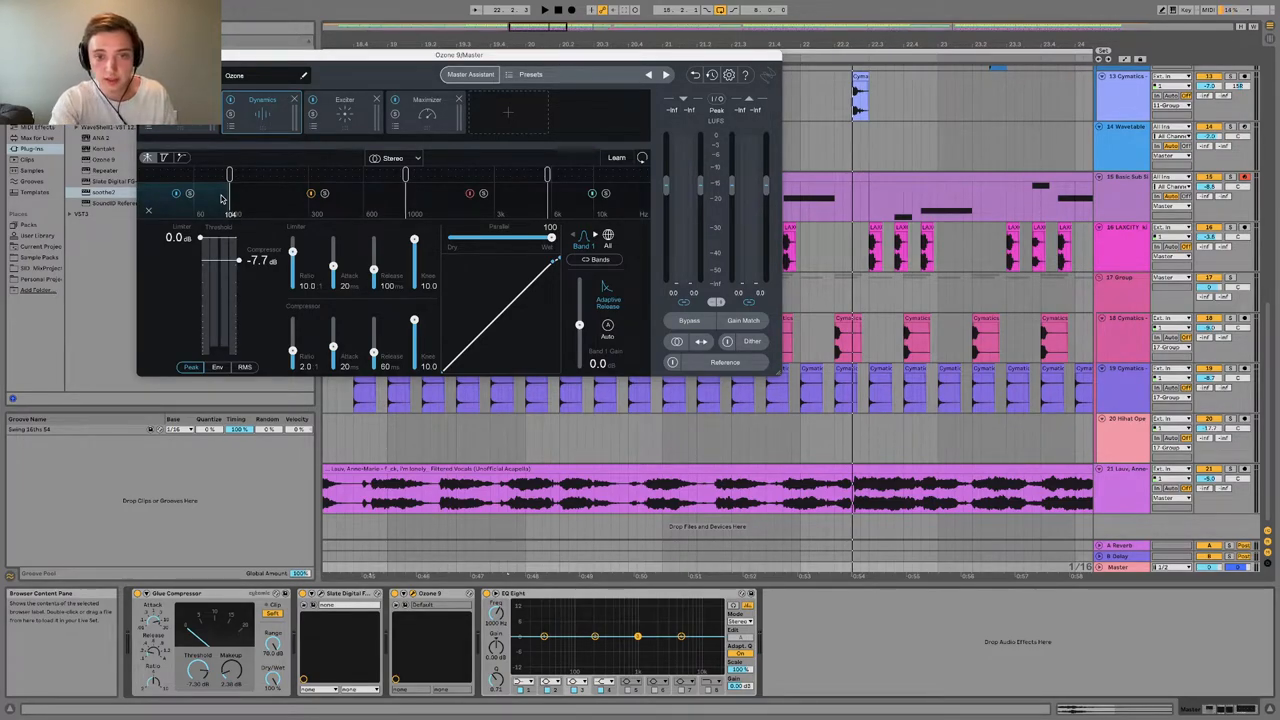
{"action": "left_click", "coordinate": [543, 10]}
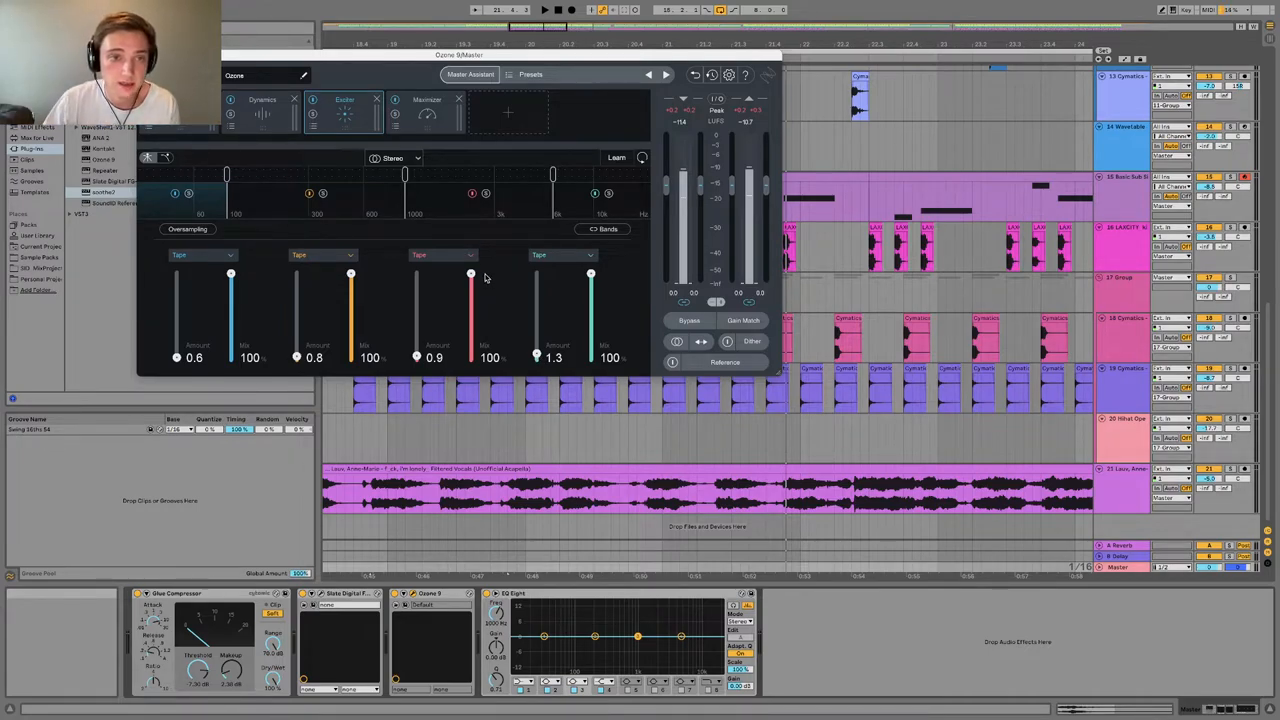
- Raise the Maximizer's Transient Emphasis Amount to 111 and close Ozone
{"action": "left_click", "coordinate": [427, 99]}
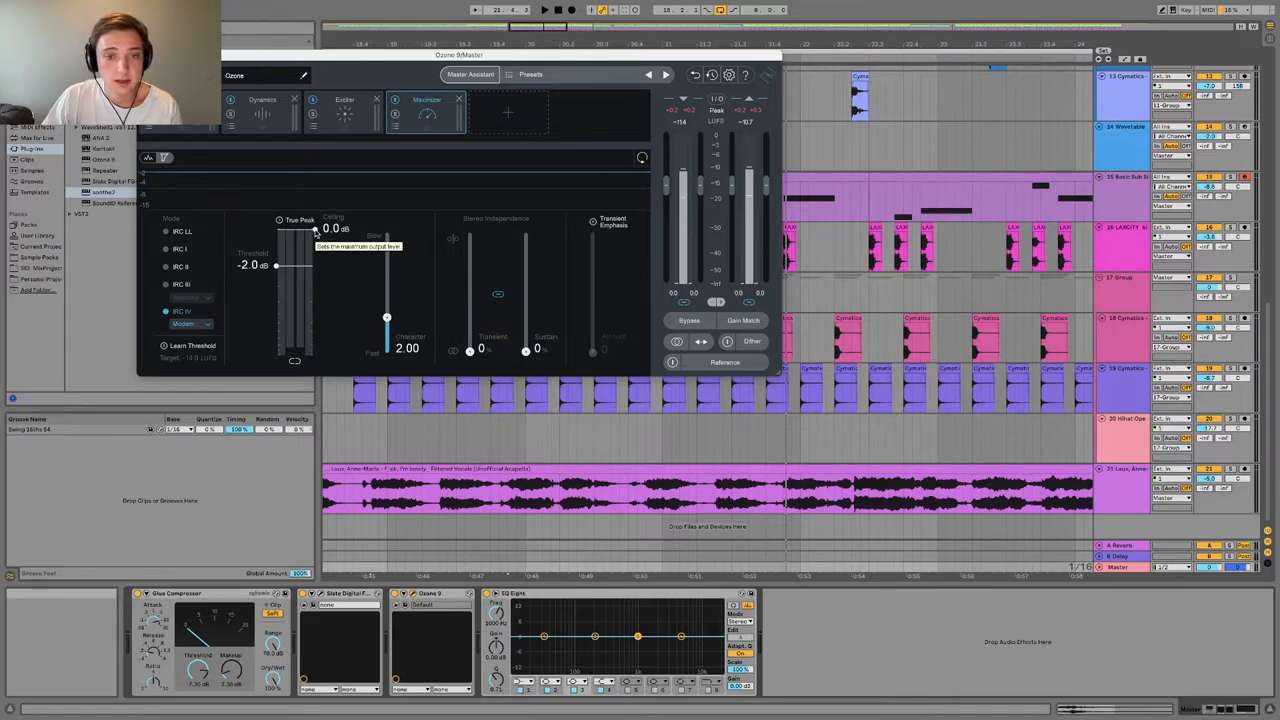
{"action": "mouse_move", "coordinate": [447, 342]}
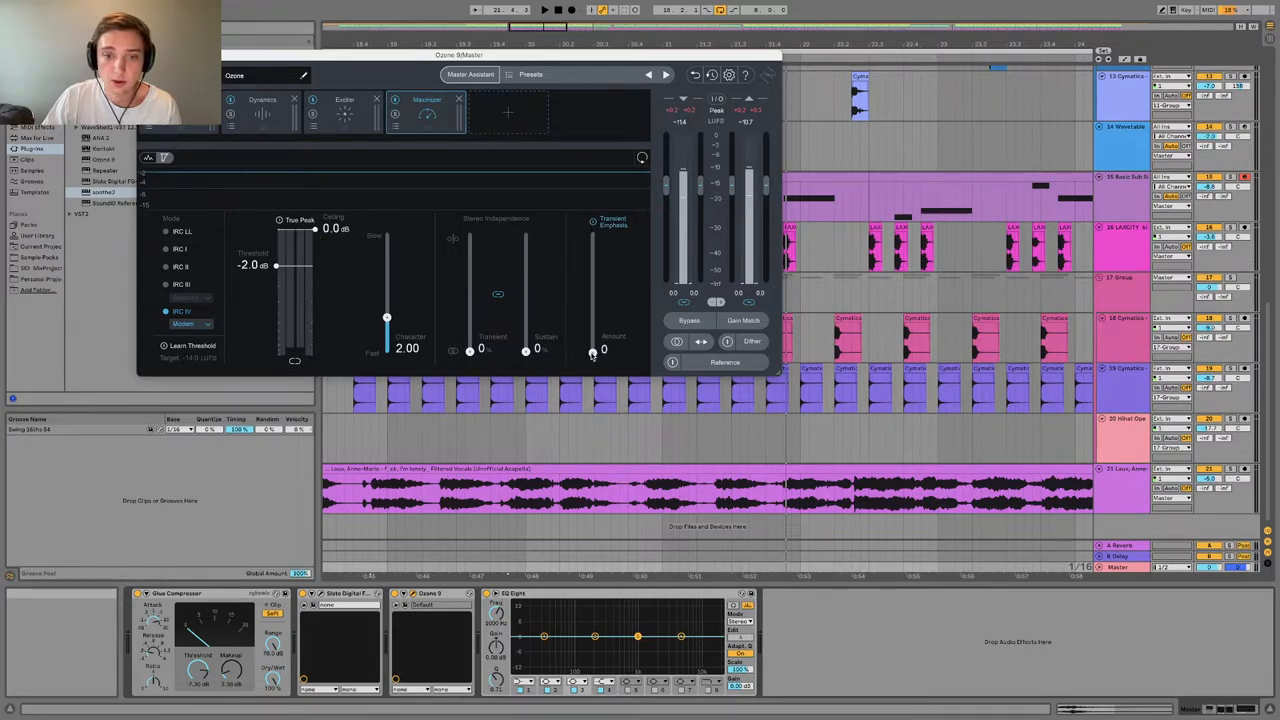
{"action": "left_click_drag", "start_coordinate": [592, 349], "coordinate": [592, 288]}
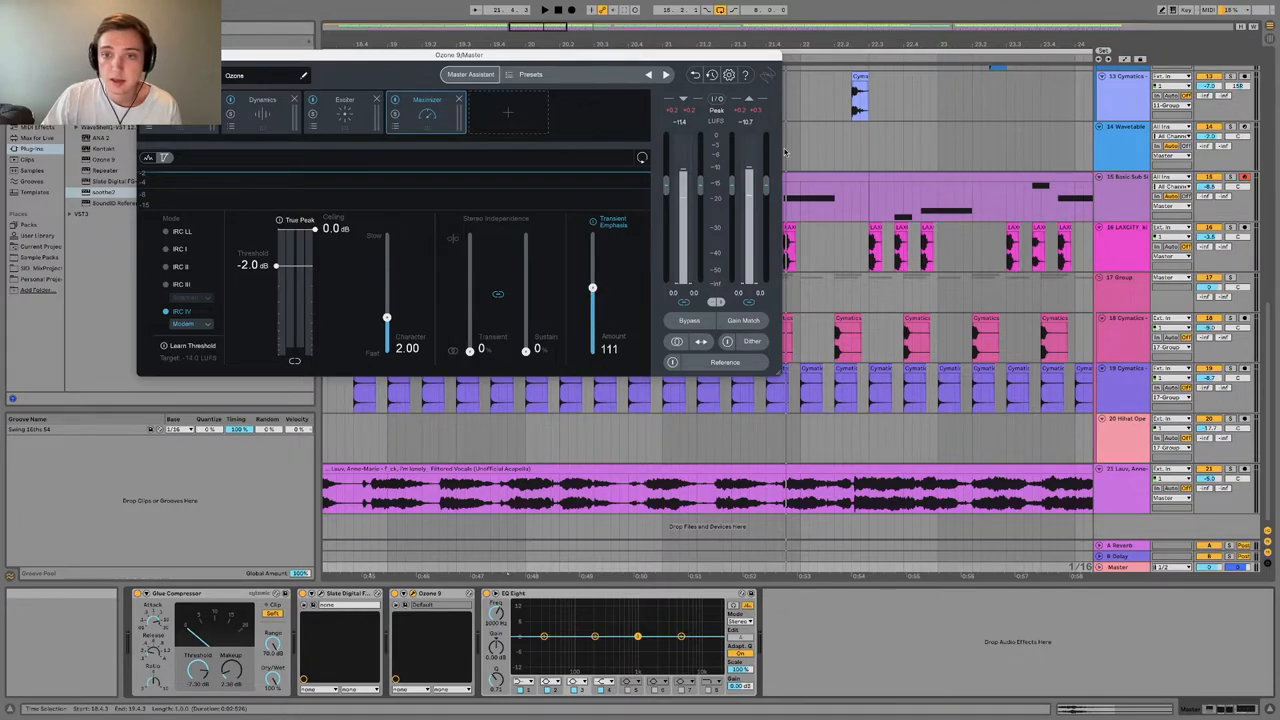
{"action": "mouse_move", "coordinate": [748, 127]}
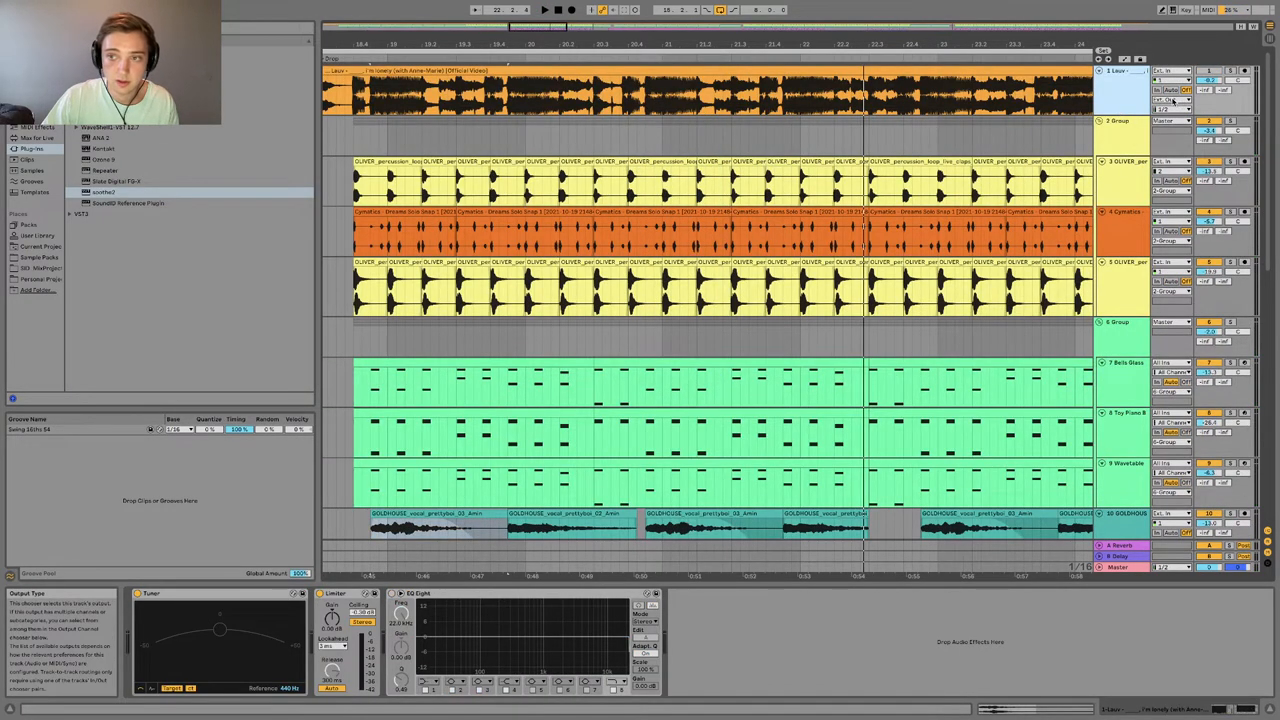
{"action": "scroll", "scroll_direction": "down", "scroll_amount": 3}
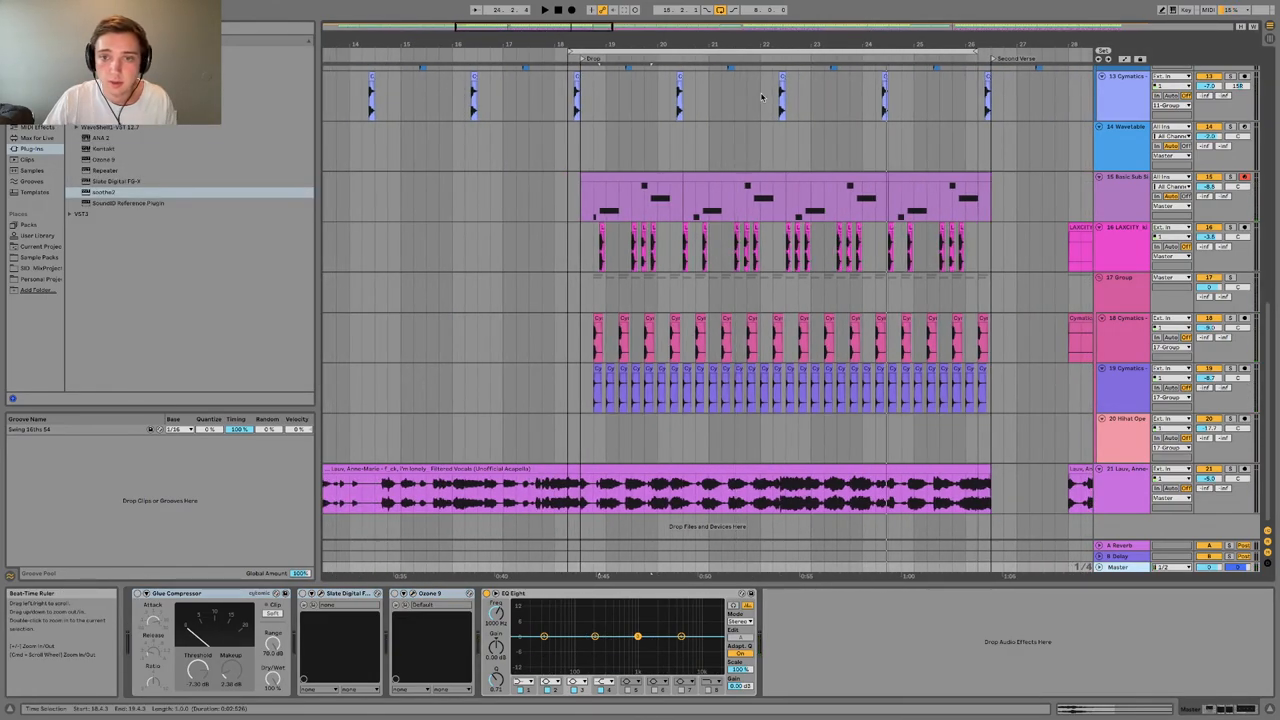
{"action": "scroll", "scroll_direction": "up", "scroll_amount": 3}
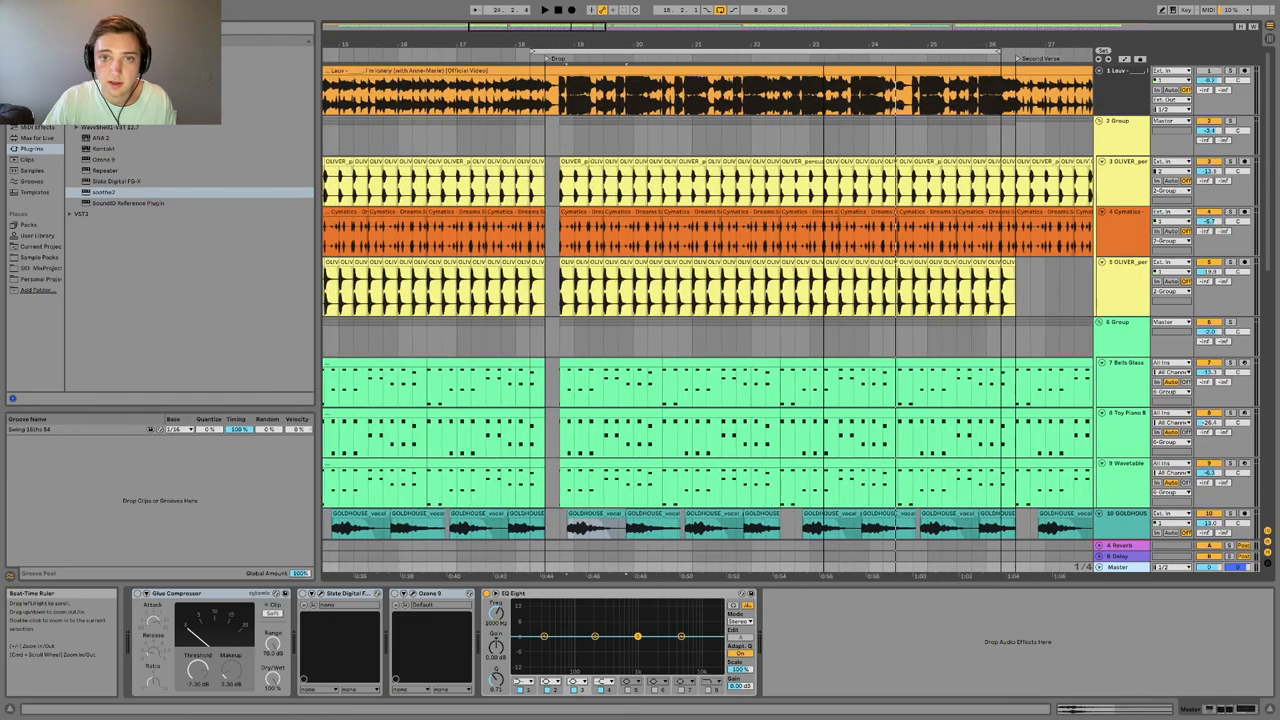